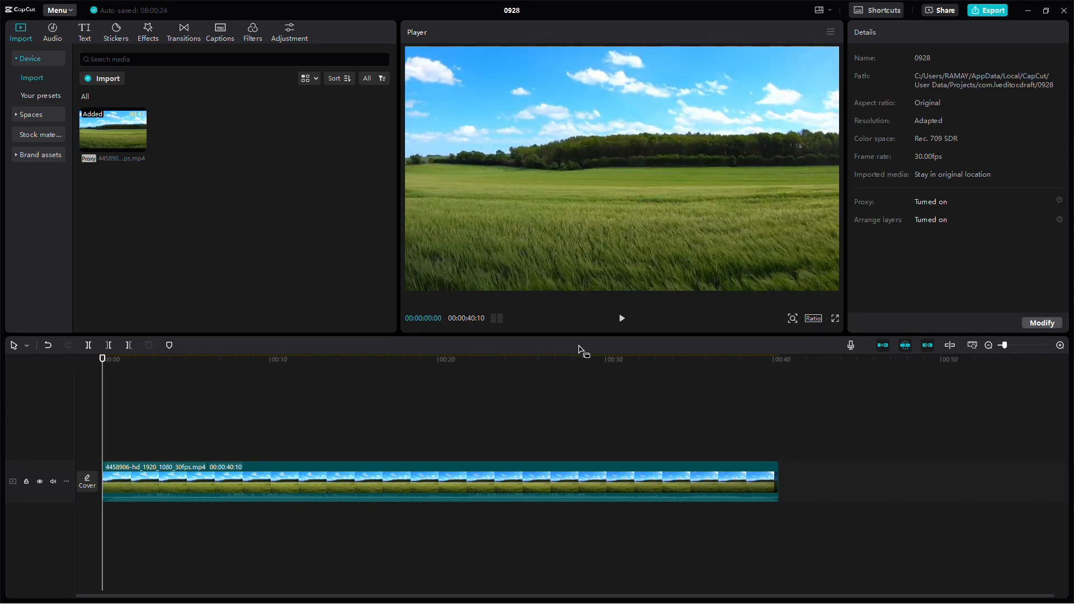
- Select the grassy field video clip on the timeline to show its Video properties
left_click(621, 318)
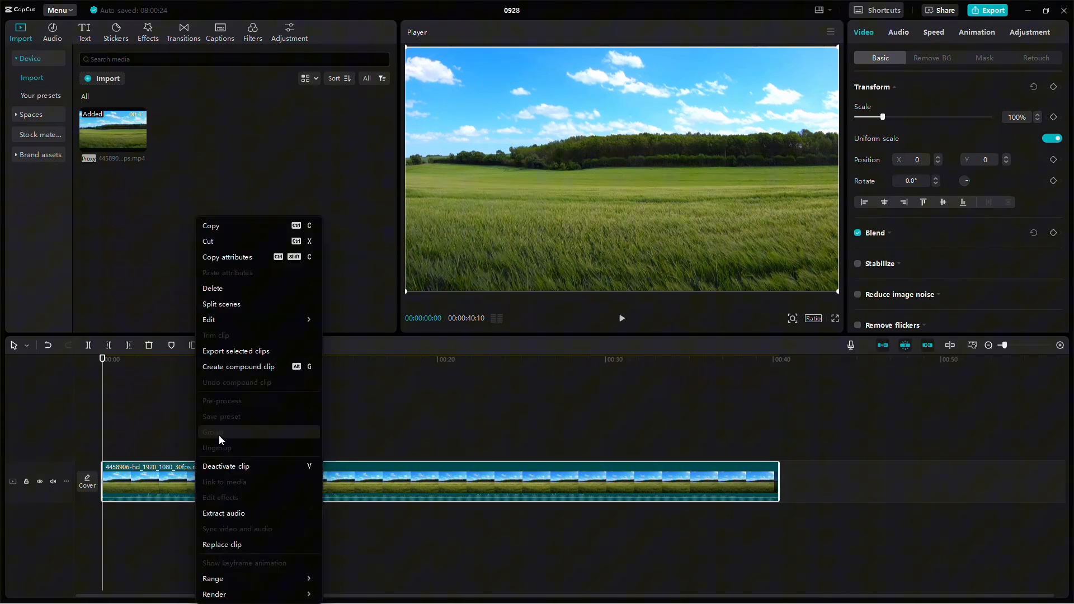
mouse_move(318, 537)
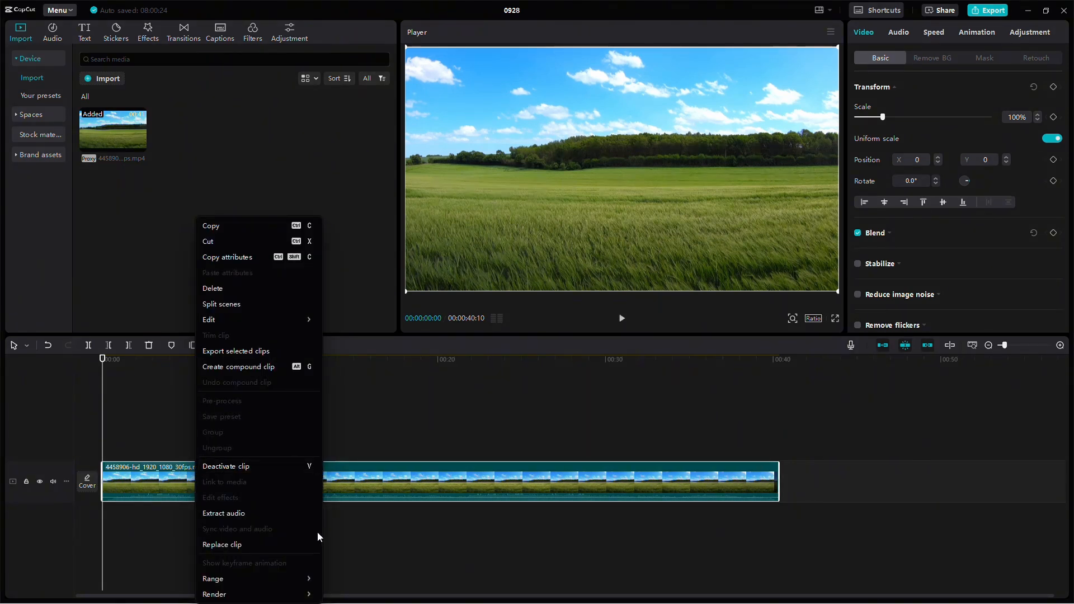
- Extract the field clip's audio onto a separate track below the video
left_click(223, 513)
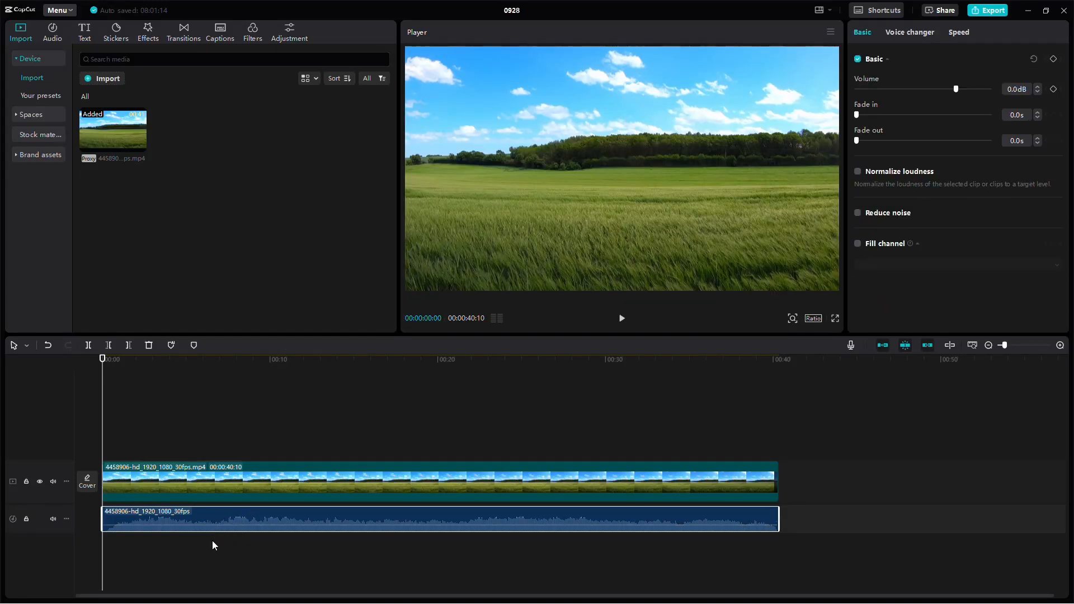
left_click(622, 319)
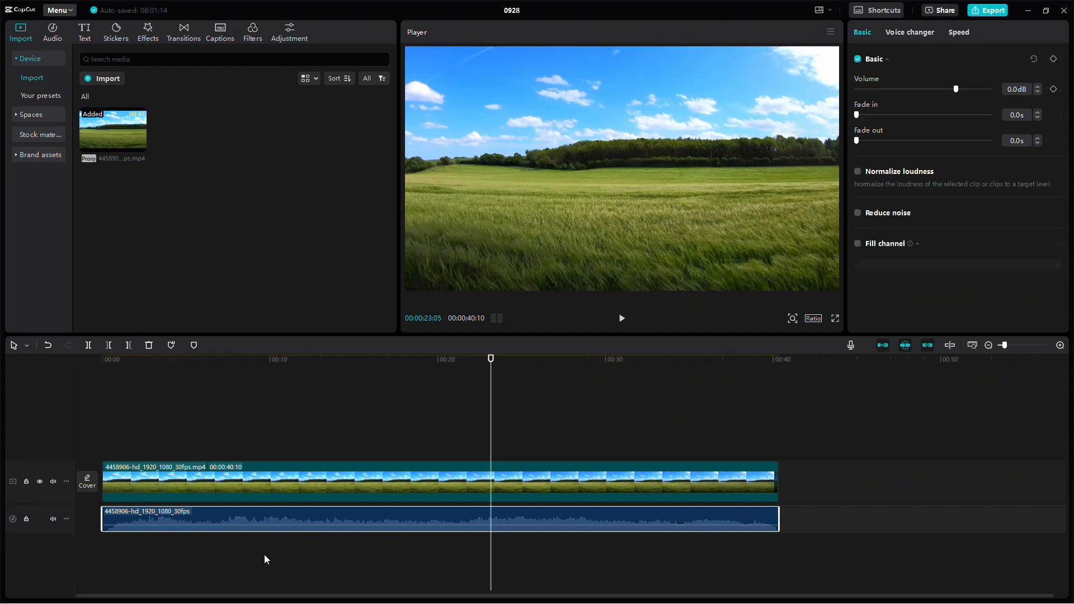
mouse_move(694, 541)
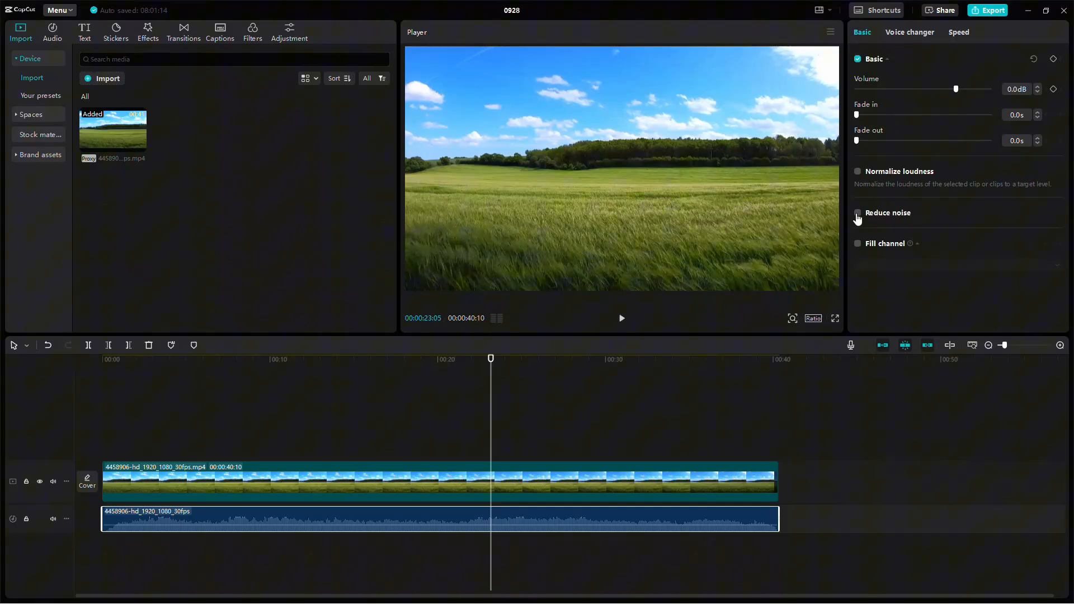
- Tick Reduce noise, then scrub the playhead to about 15 seconds and back to the start
left_click(857, 212)
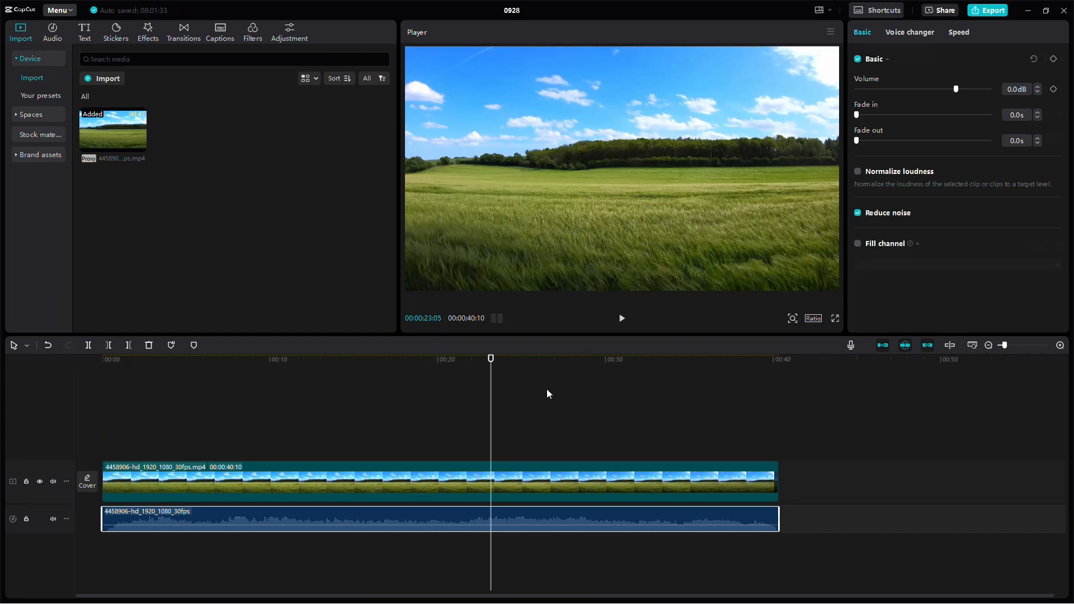
left_click(359, 360)
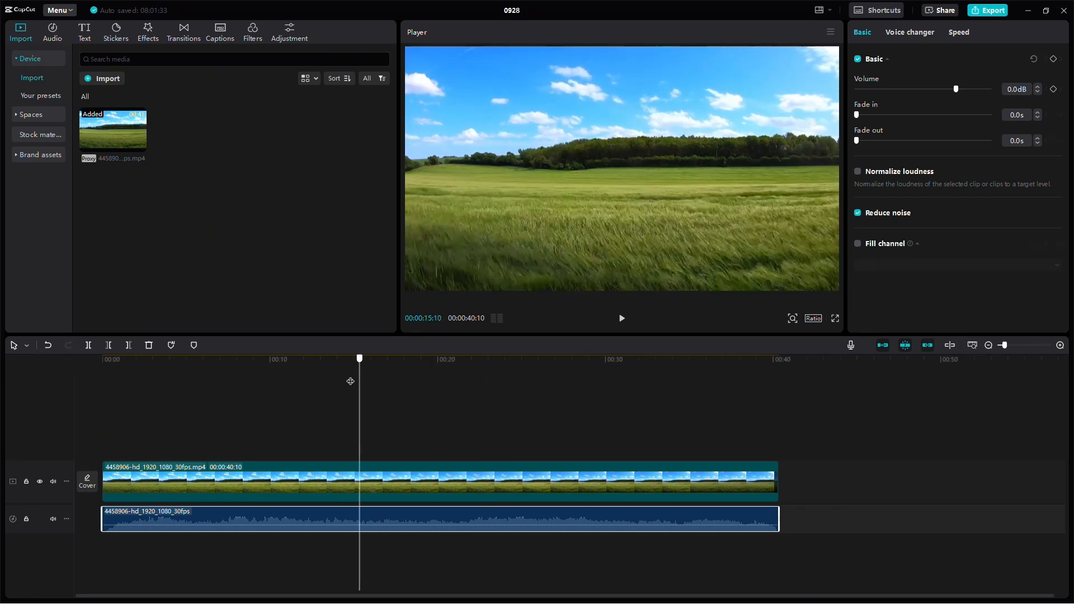
left_click(102, 359)
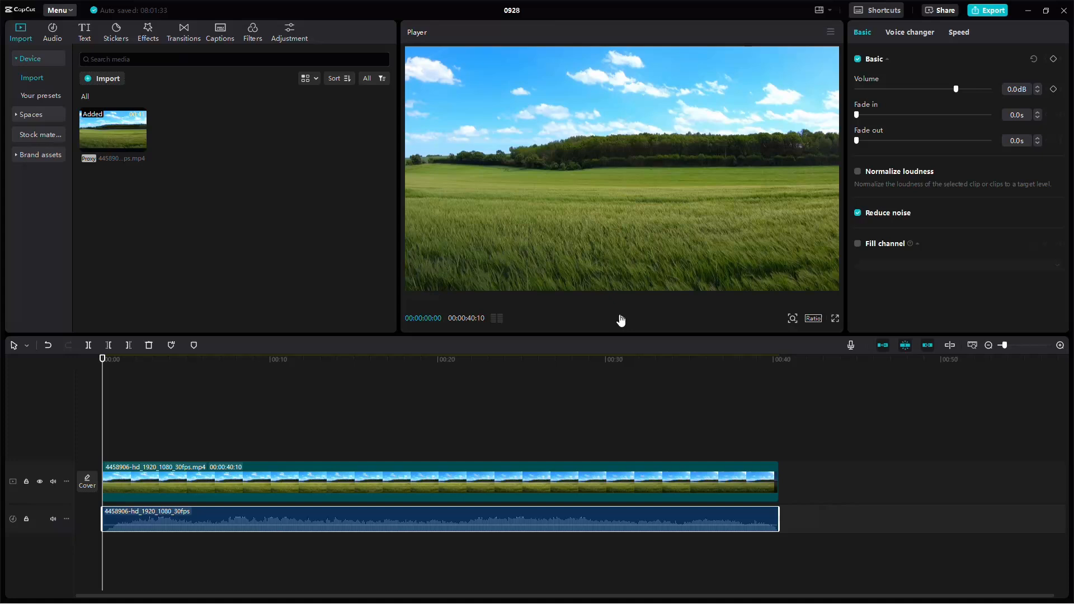
- Play the project preview, then open the export settings and cancel without exporting
left_click(621, 318)
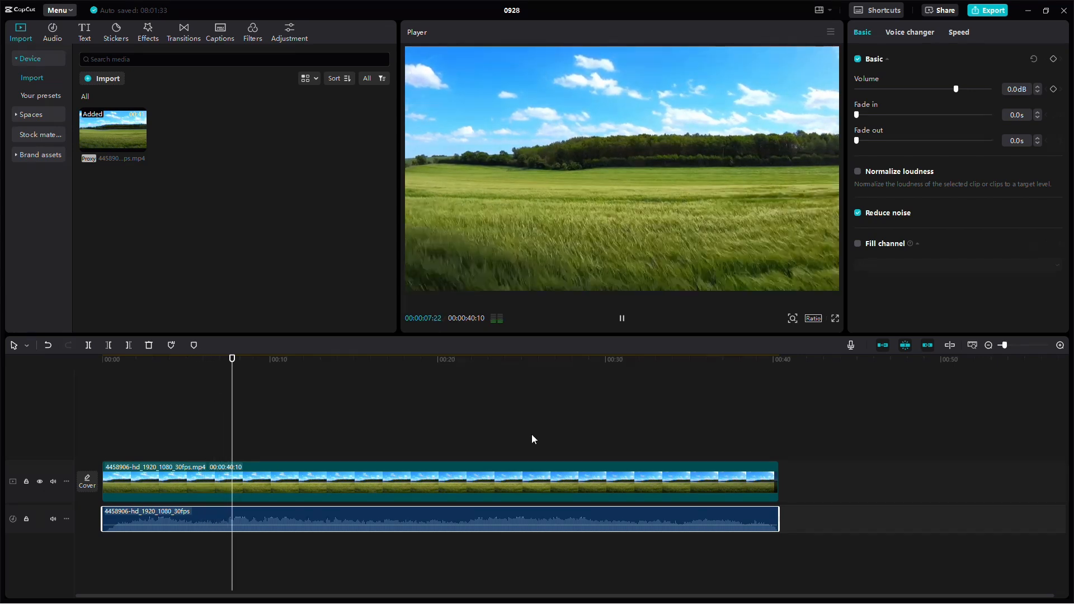
left_click(992, 10)
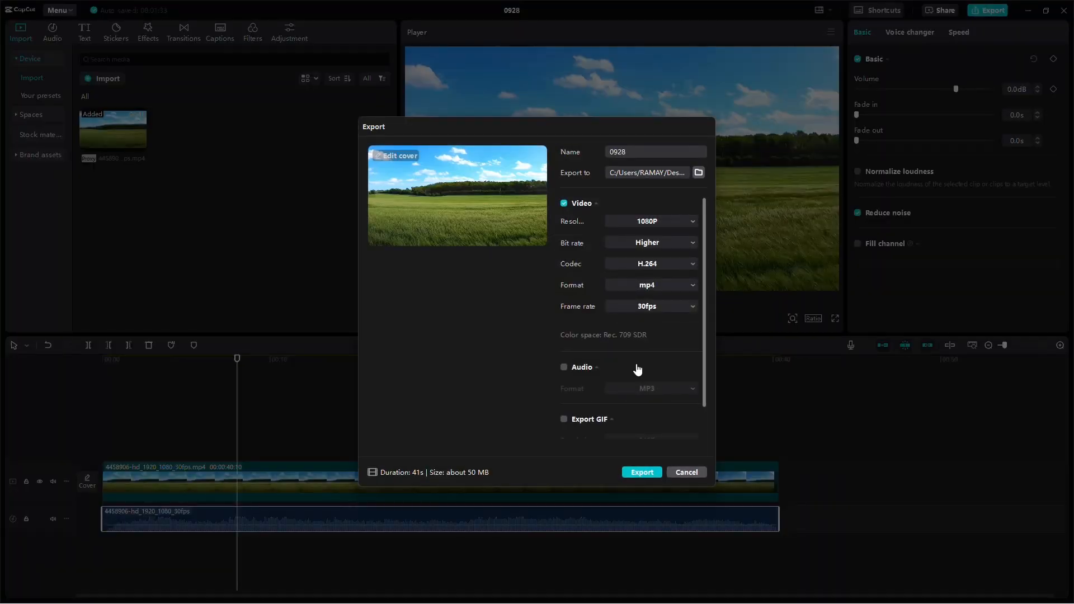
left_click(686, 472)
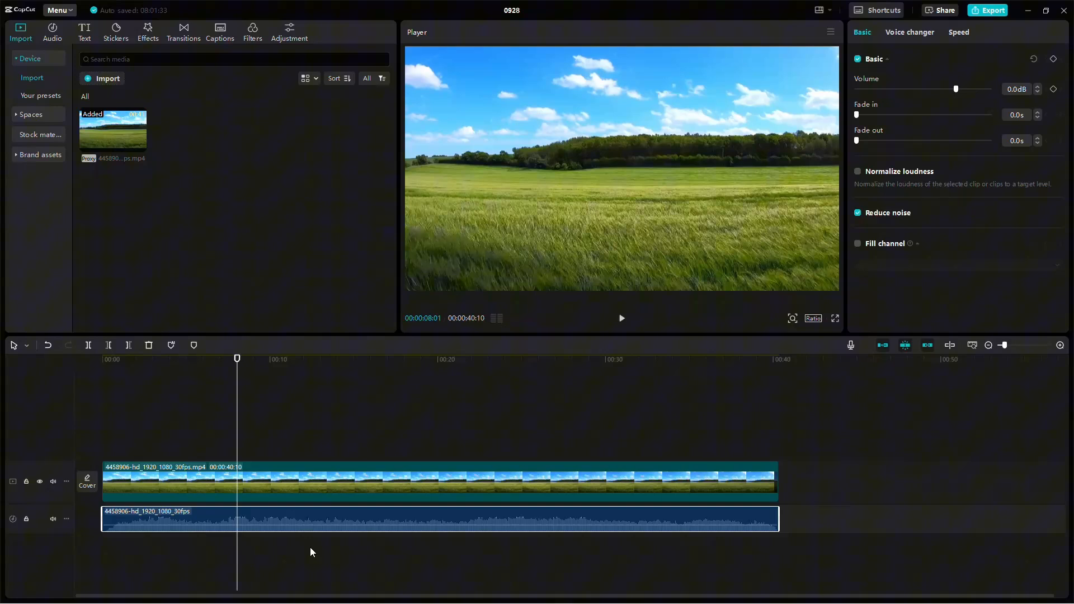
- Return the playhead to 00:00 and deselect the audio track to show project details
left_click(857, 213)
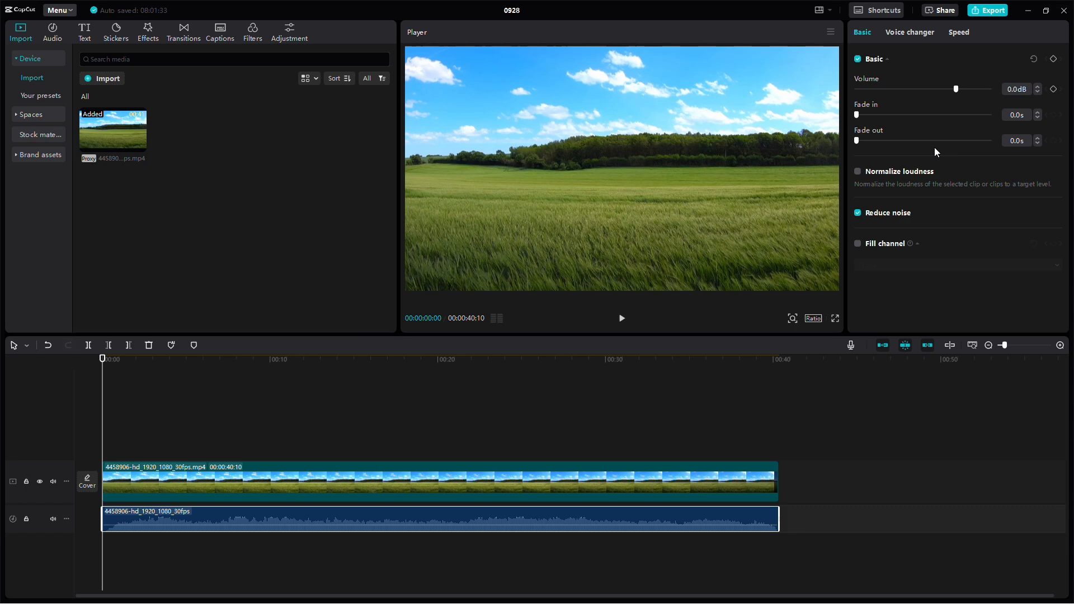
left_click(857, 213)
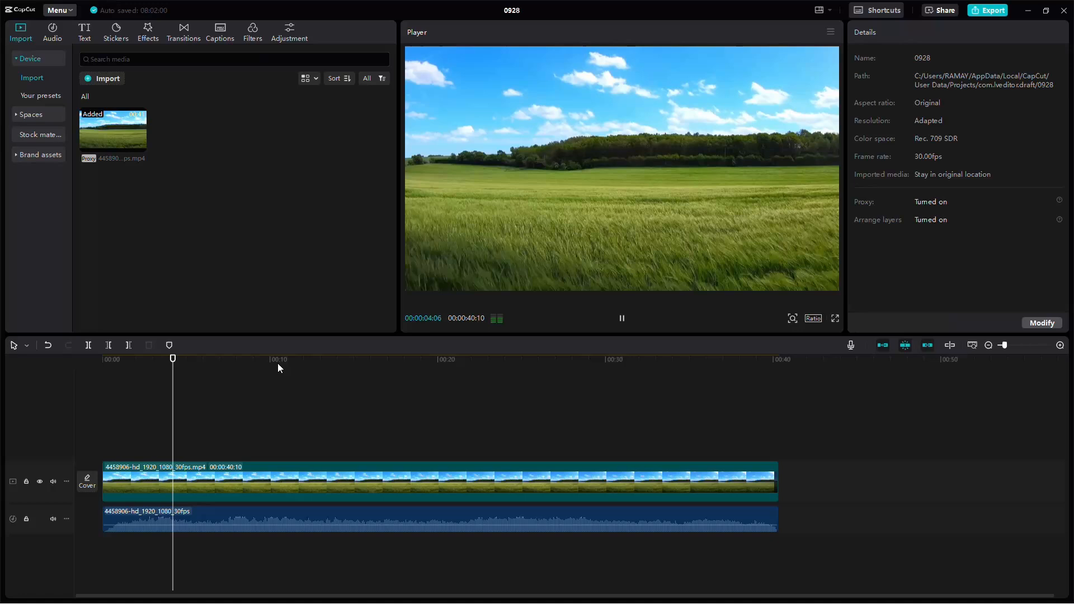
left_click(206, 359)
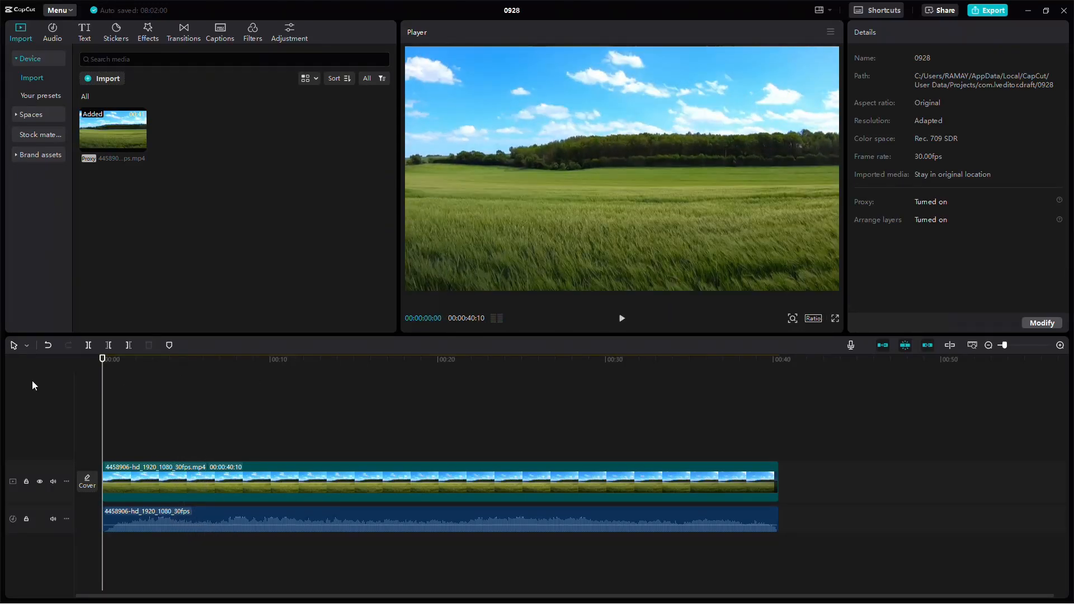
mouse_move(779, 396)
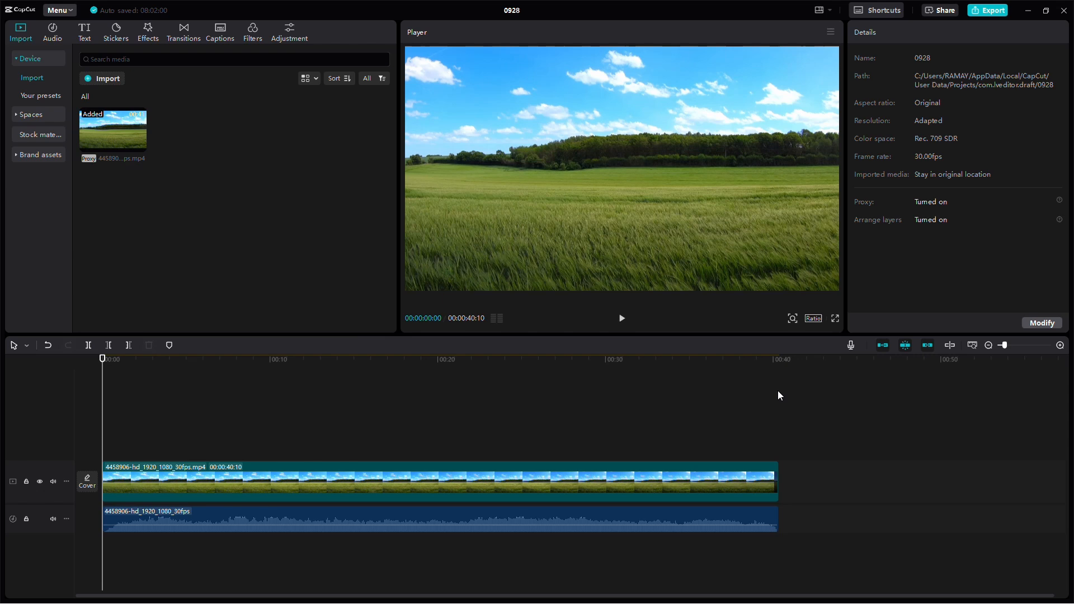